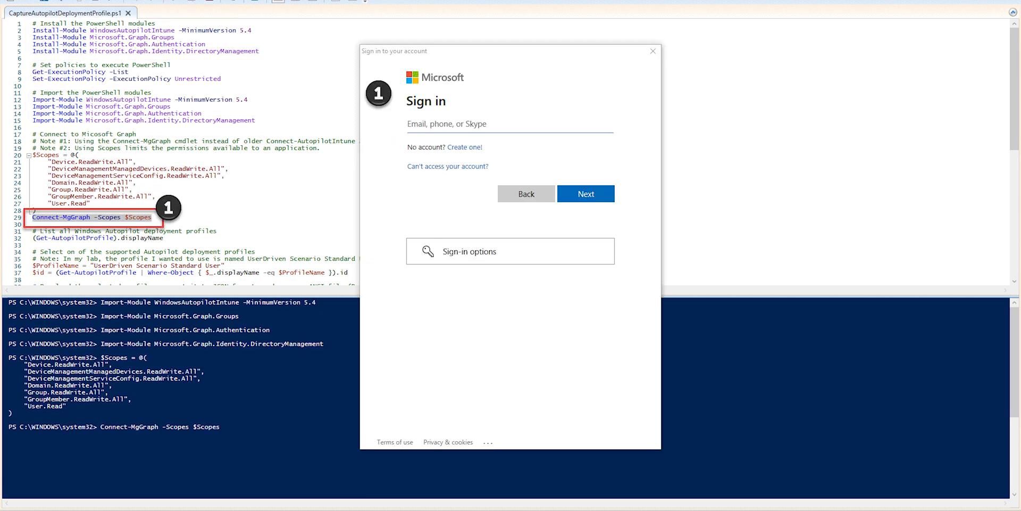
Continue the Microsoft Graph sign-in and accept the requested permissions.
{"action": "left_click", "coordinate": [585, 194]}
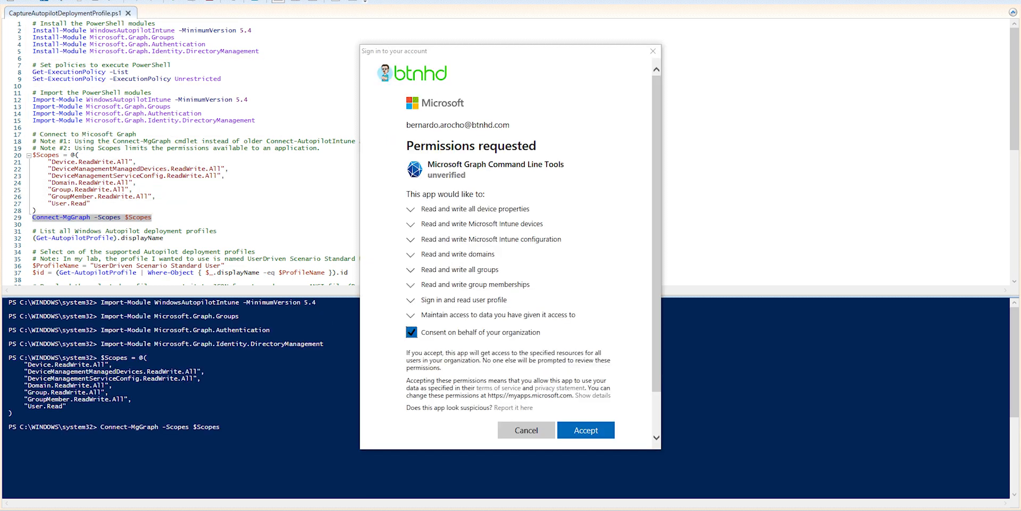
{"action": "left_click", "coordinate": [585, 430]}
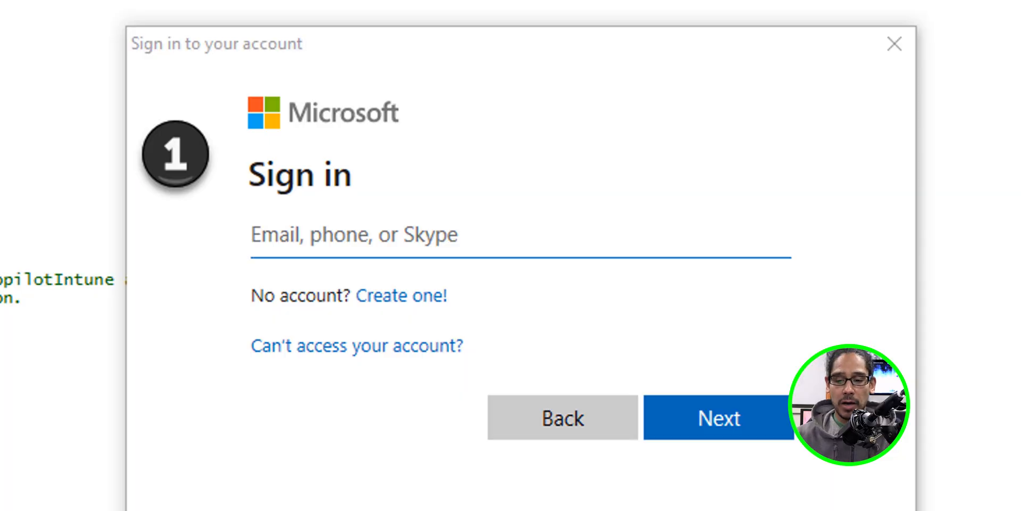
Continue sign-in, consent on behalf of the organization and accept the Graph permissions.
{"action": "left_click", "coordinate": [719, 418]}
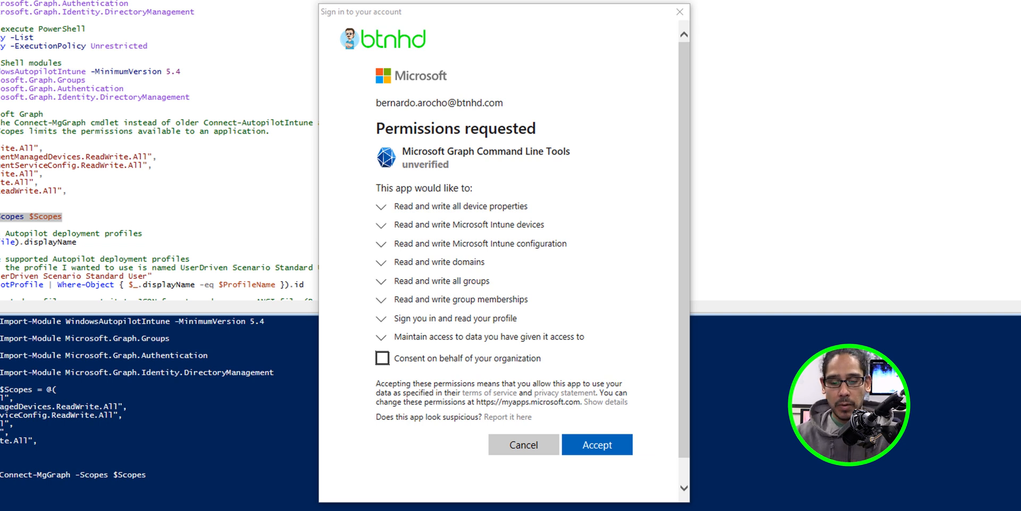
{"action": "left_click", "coordinate": [381, 357]}
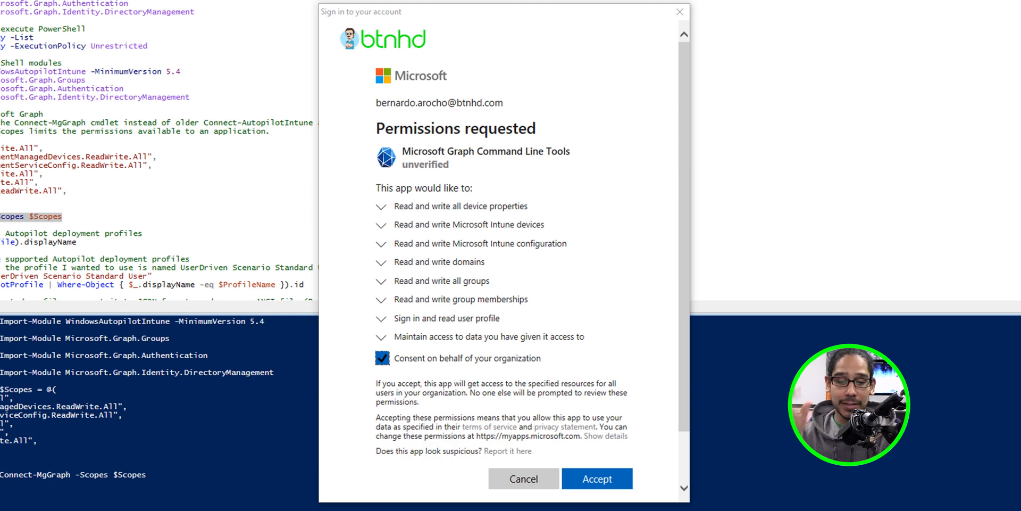
{"action": "left_click", "coordinate": [596, 478]}
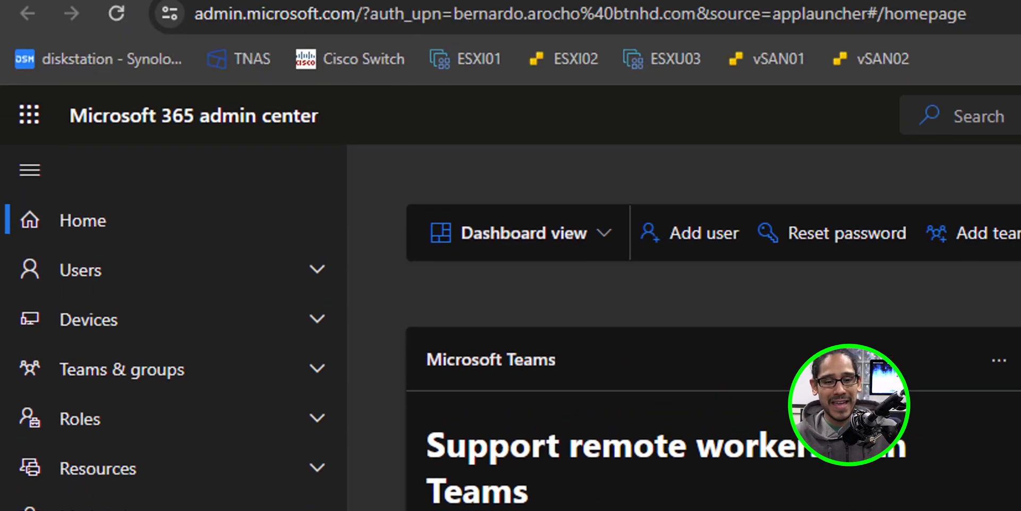
Reach Identity under Admin centers and land on the Entra overview.
{"action": "scroll", "scroll_direction": "down", "scroll_amount": 3}
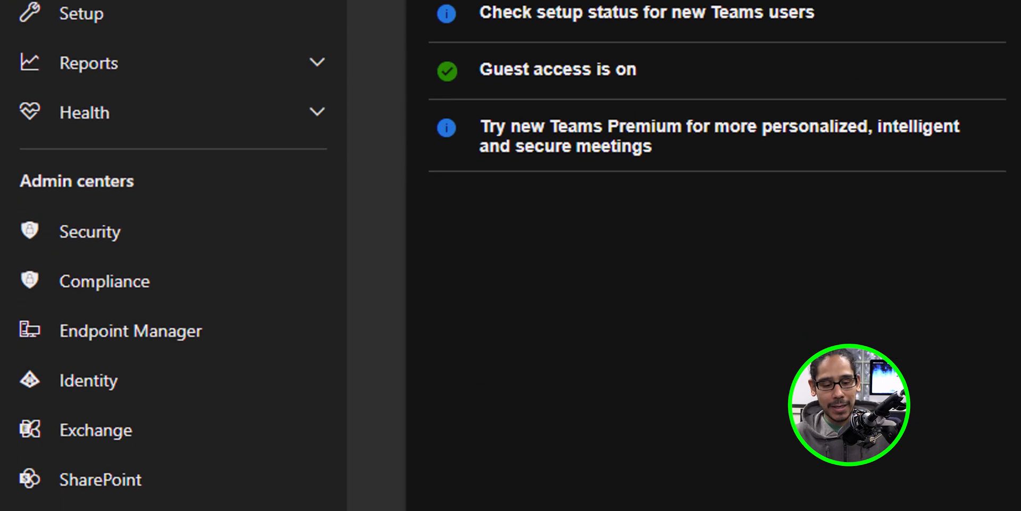
{"action": "left_click", "coordinate": [88, 380]}
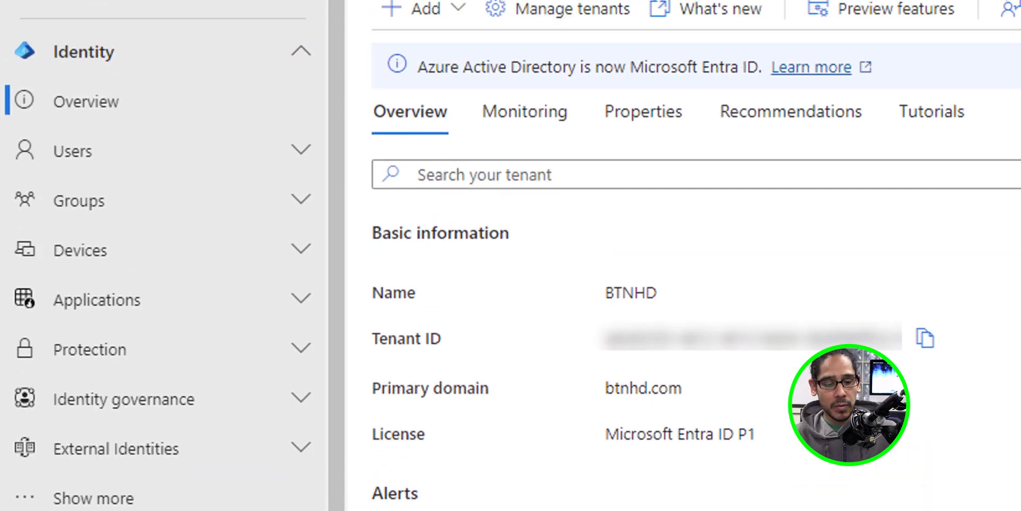
{"action": "left_click", "coordinate": [97, 300]}
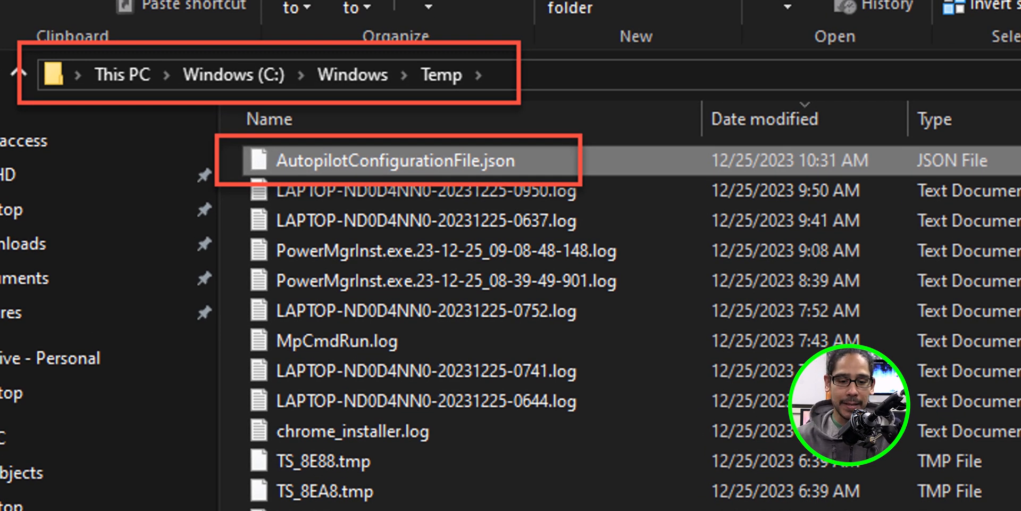
Load C:\Windows\Temp\AutopilotConfigurationFile.json into Notepad++.
{"action": "double_click", "coordinate": [394, 161]}
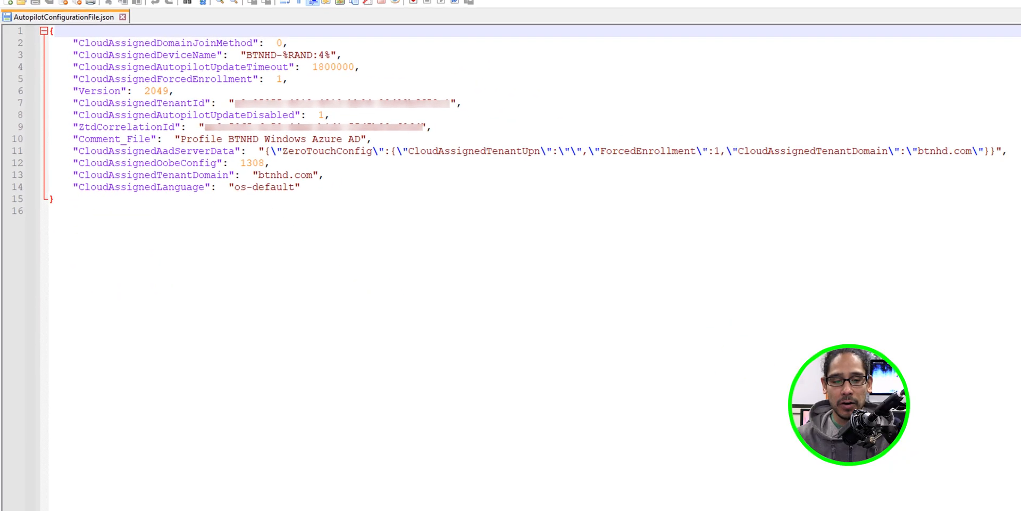